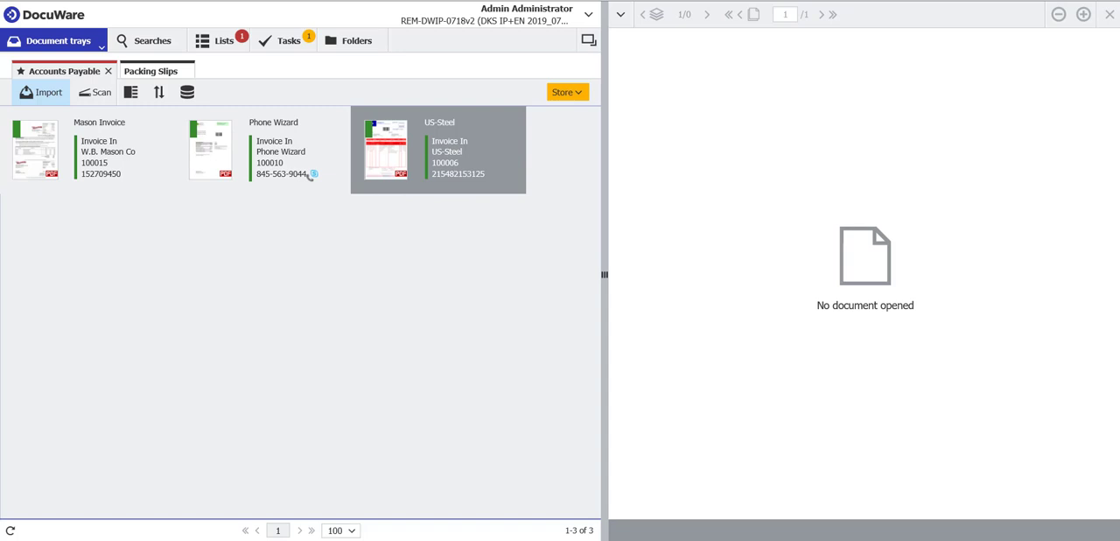
pyautogui.moveTo(305, 133)
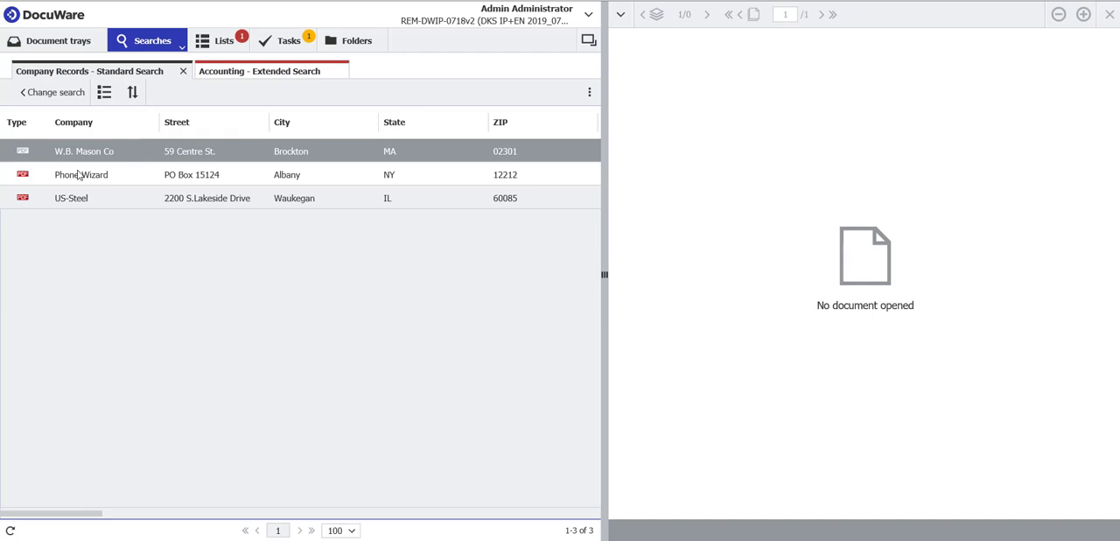
# Step: Review the Phone Wizard and US-Steel entries in the Company Records results
pyautogui.click(71, 196)
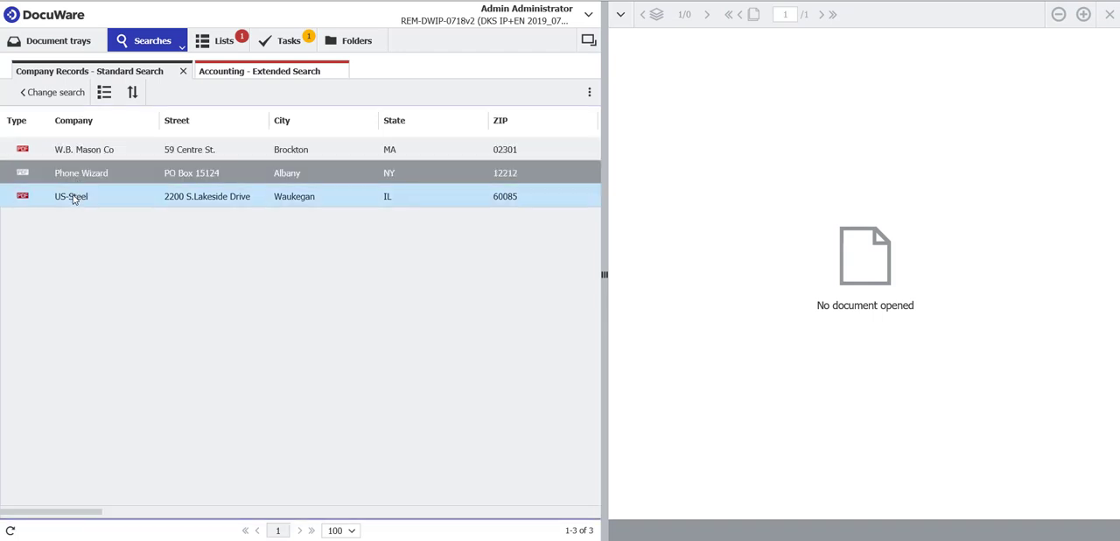
pyautogui.click(287, 40)
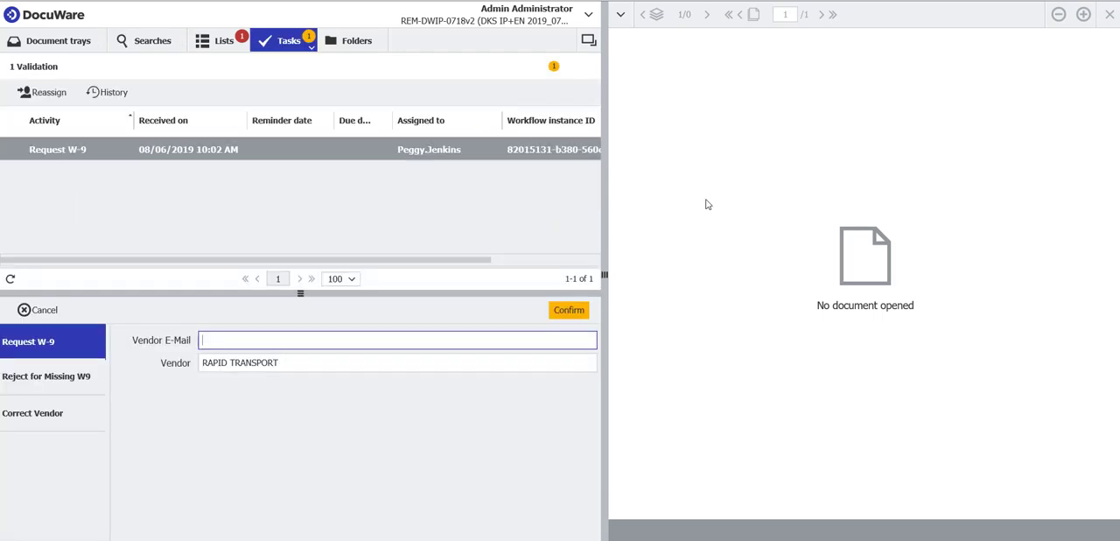
pyautogui.moveTo(77, 170)
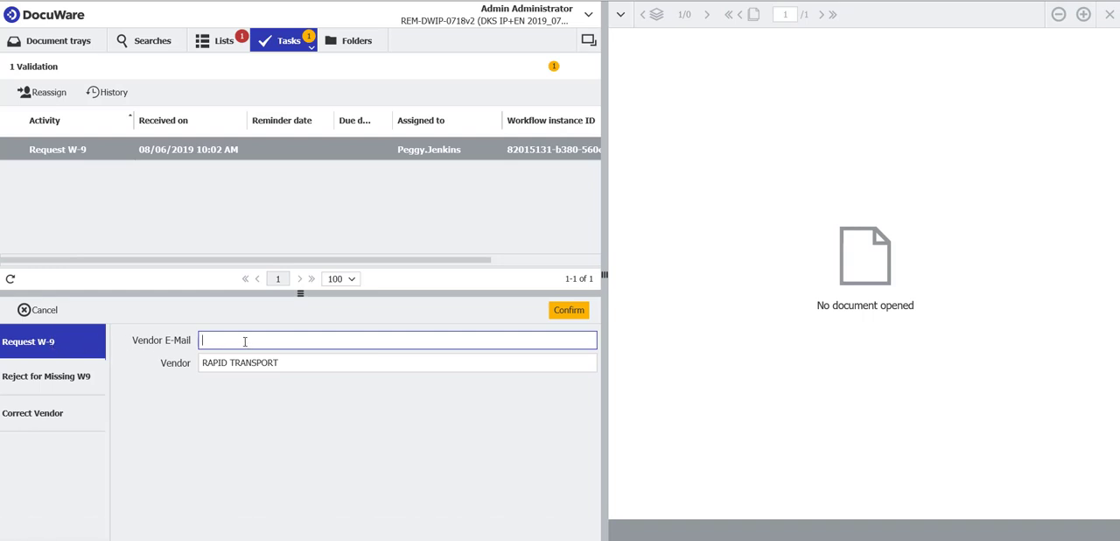
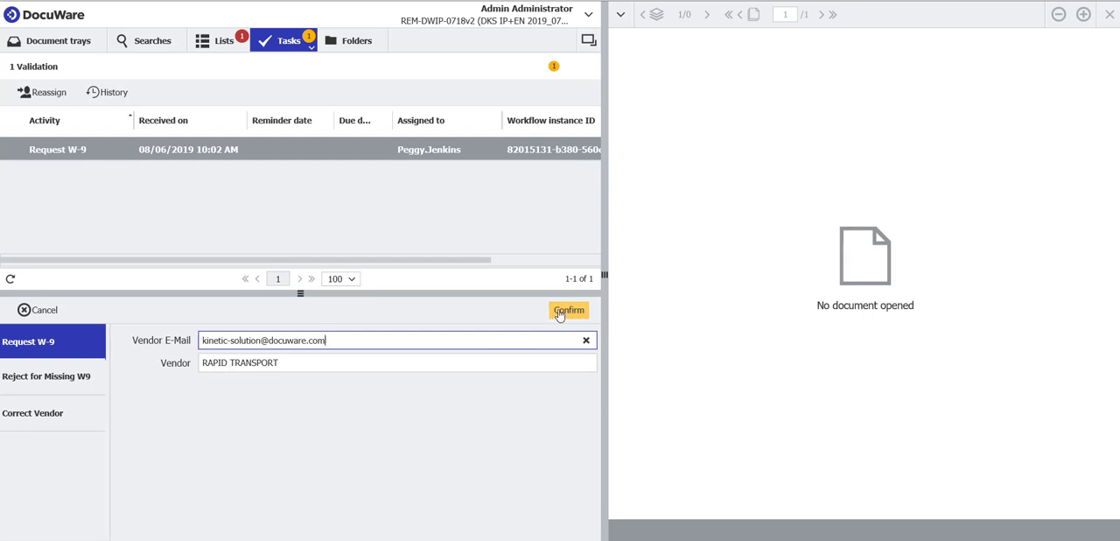
pyautogui.moveTo(569, 312)
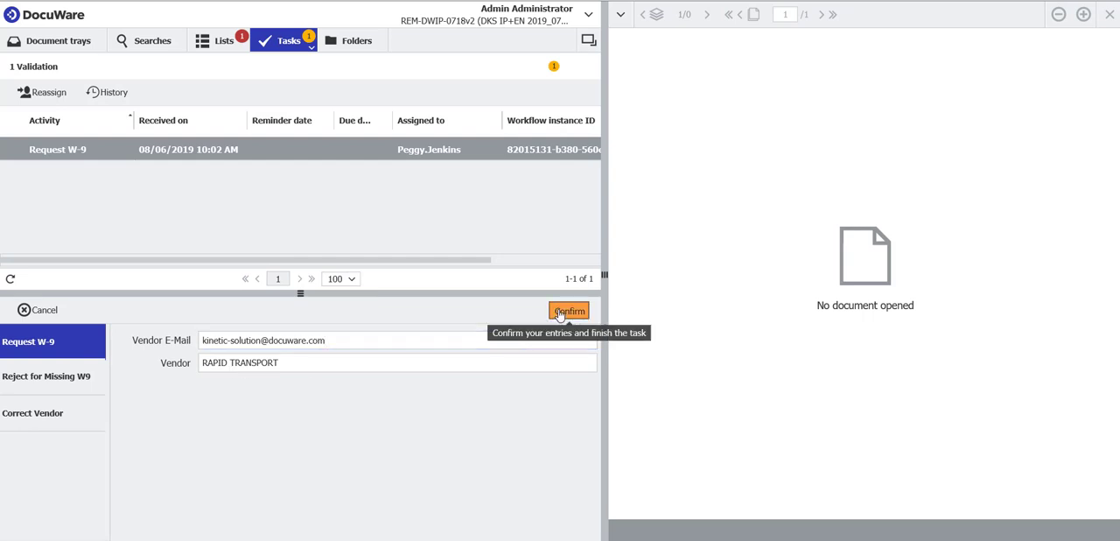
pyautogui.click(567, 310)
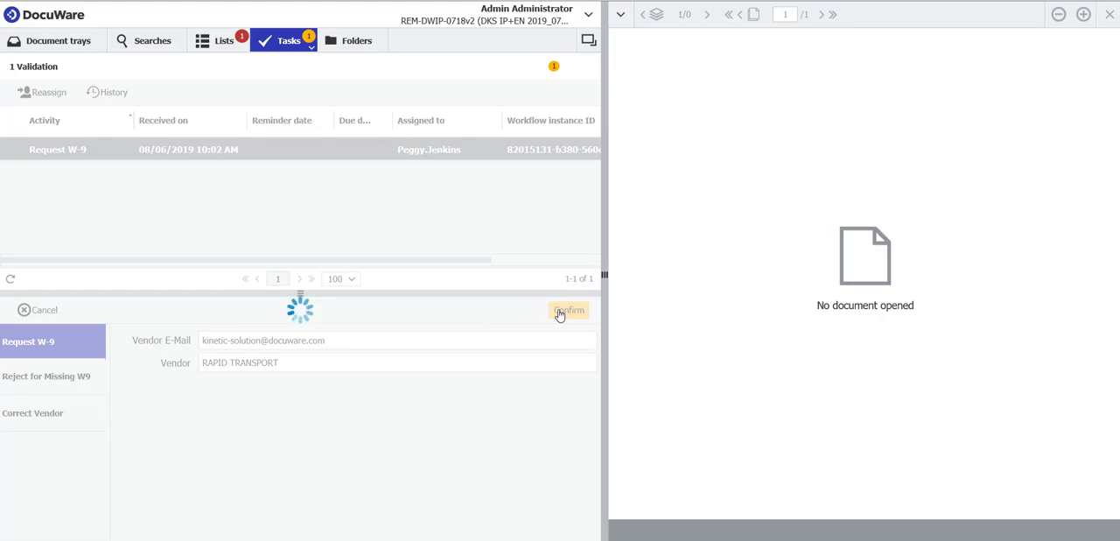
pyautogui.click(569, 309)
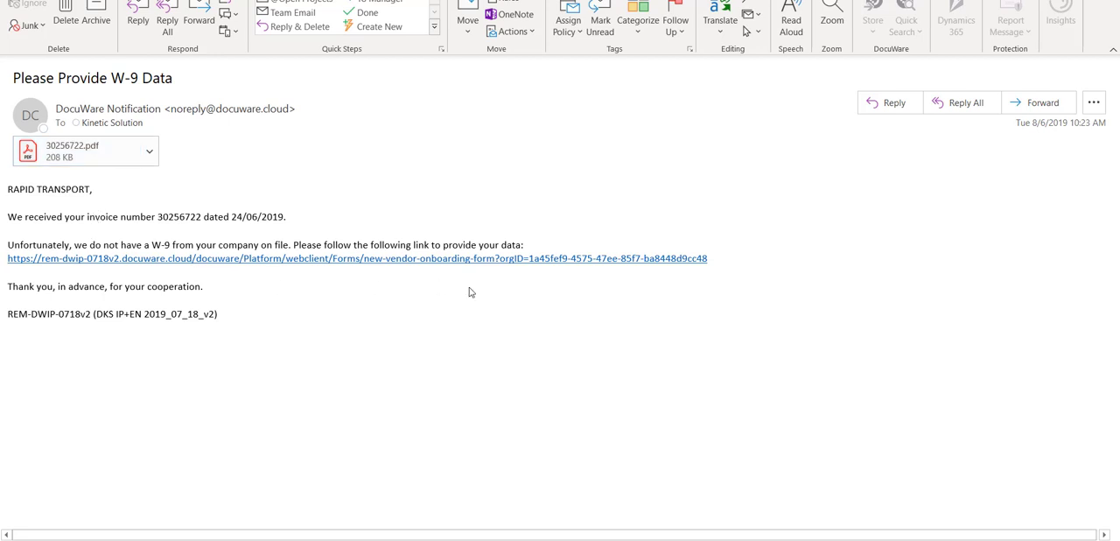
pyautogui.moveTo(529, 294)
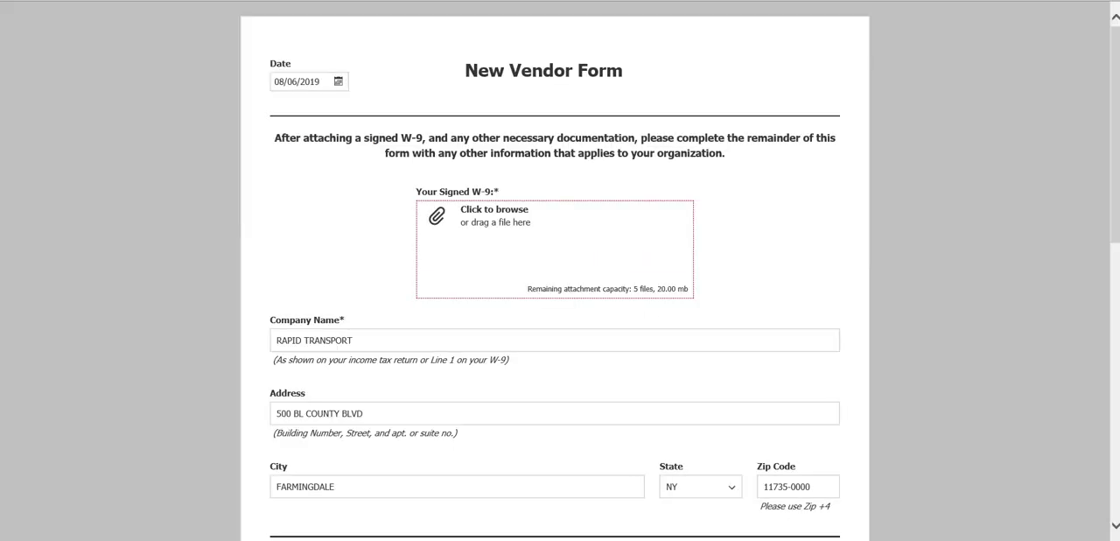
pyautogui.moveTo(708, 219)
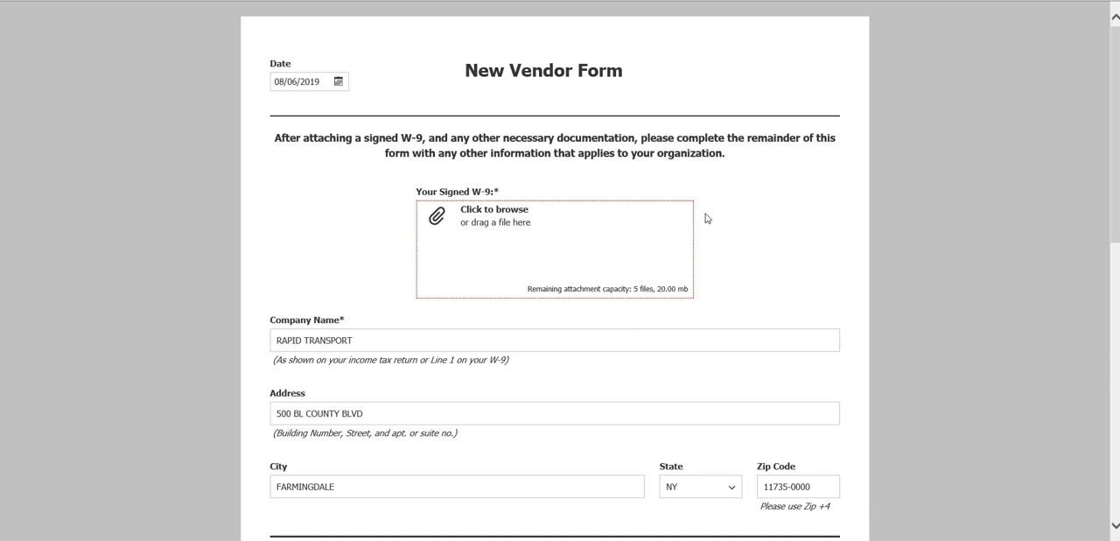
# Step: Attach 2019 W9 - Rapid Transport.pdf to the New Vendor Form's upload field
pyautogui.scroll(-3)
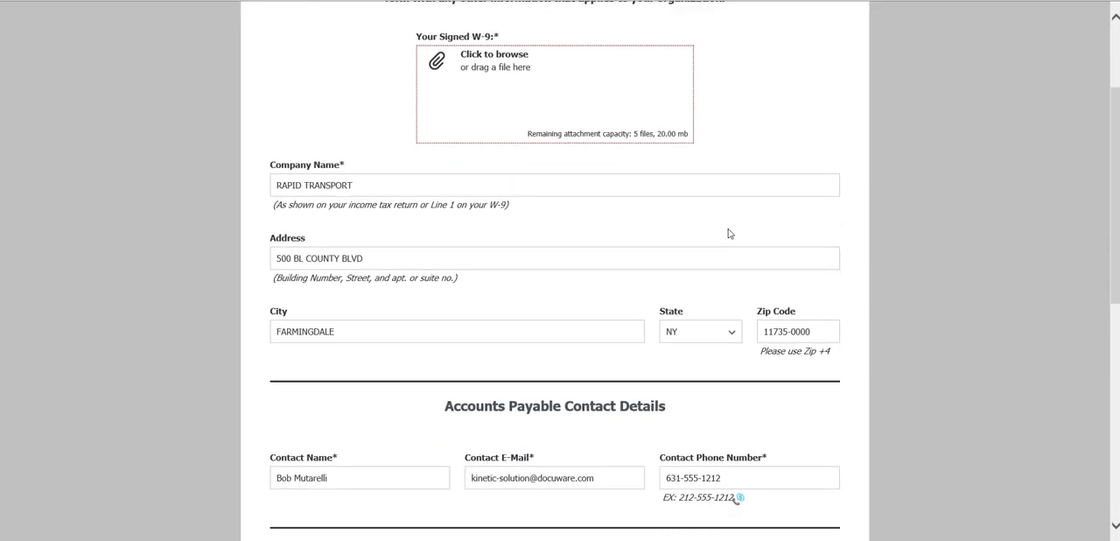
pyautogui.scroll(-3)
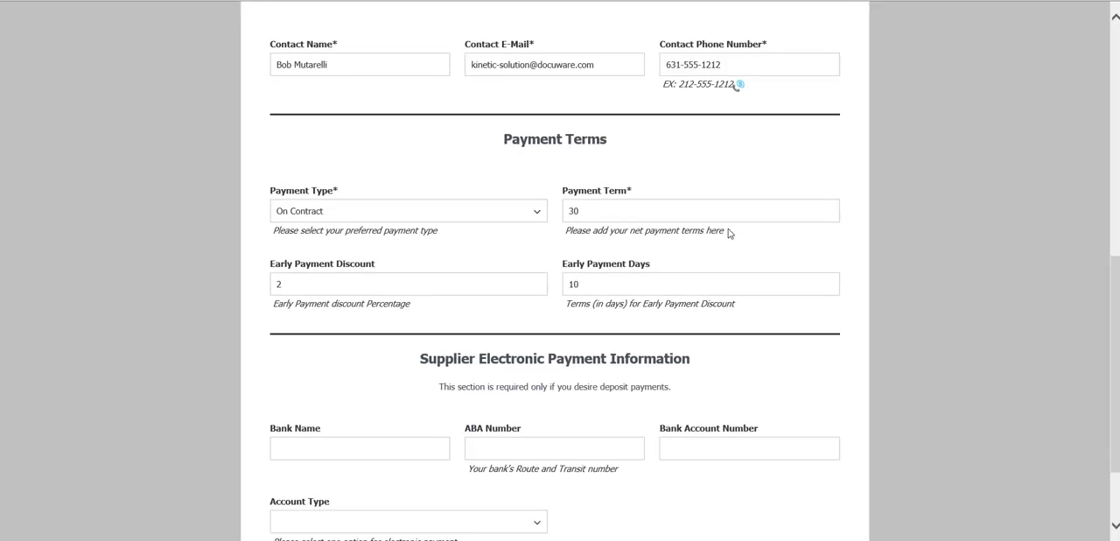
pyautogui.scroll(-3)
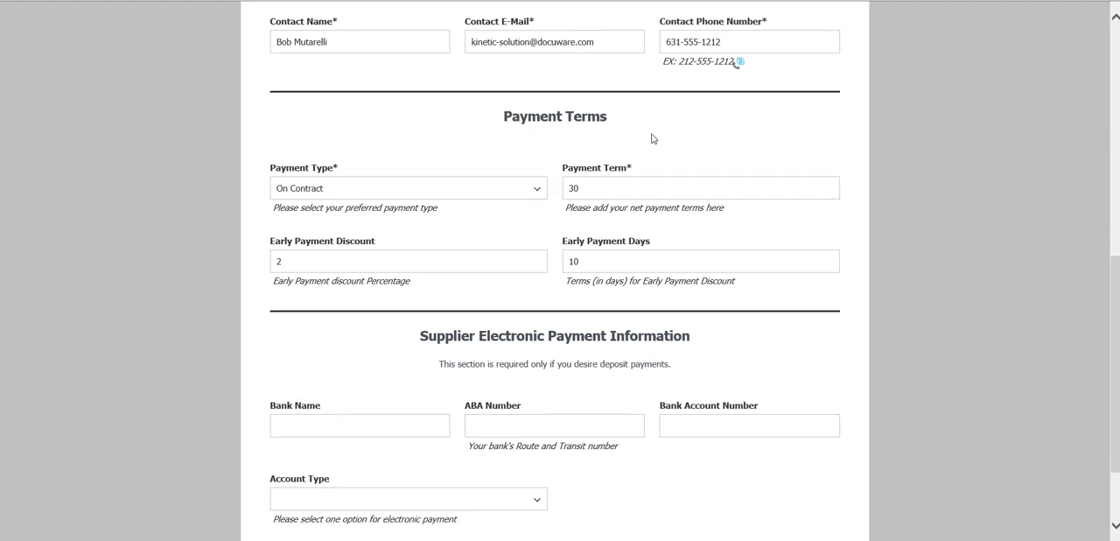
pyautogui.scroll(3)
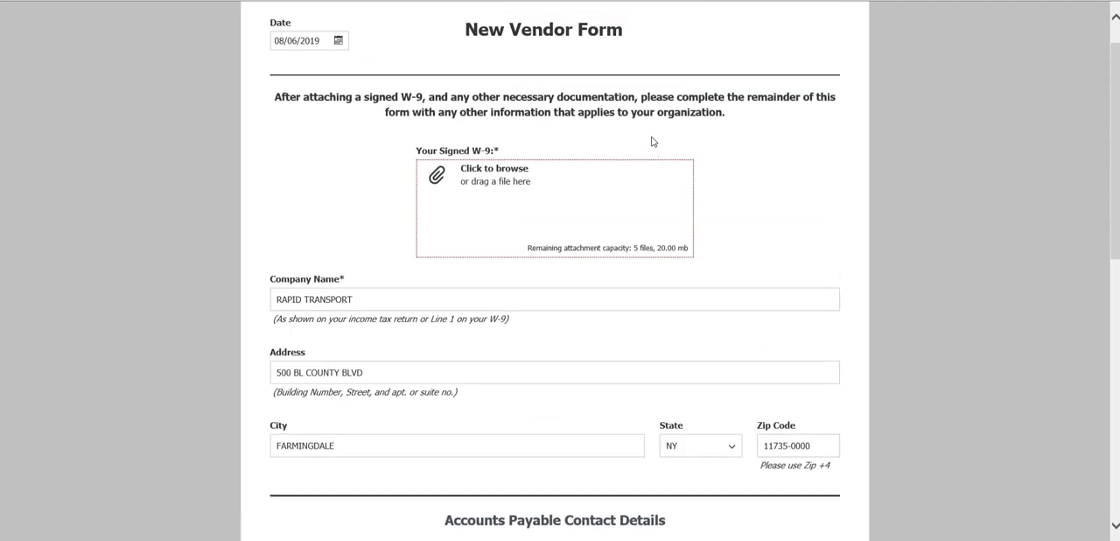
pyautogui.click(493, 175)
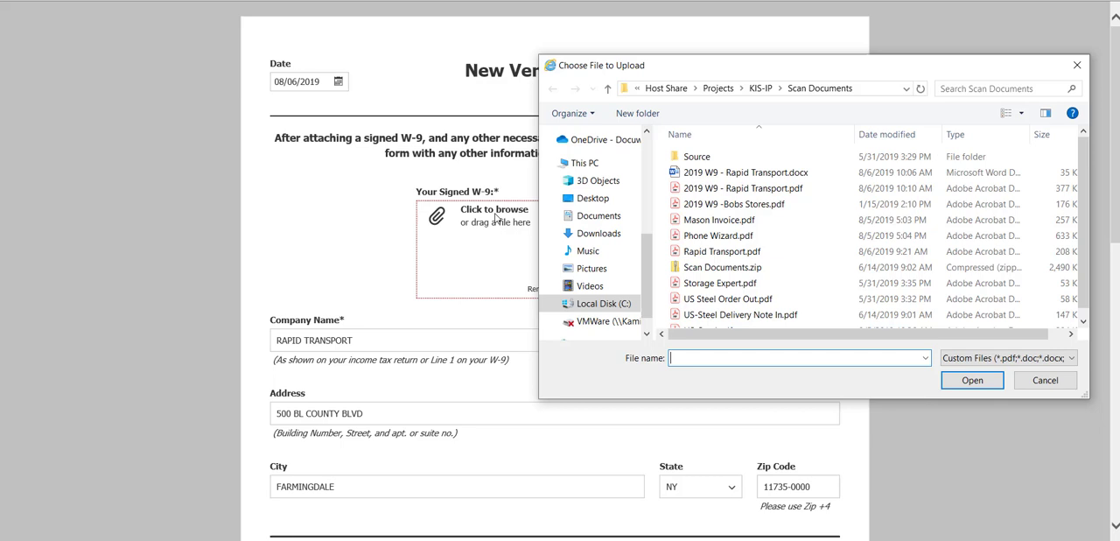
pyautogui.click(742, 187)
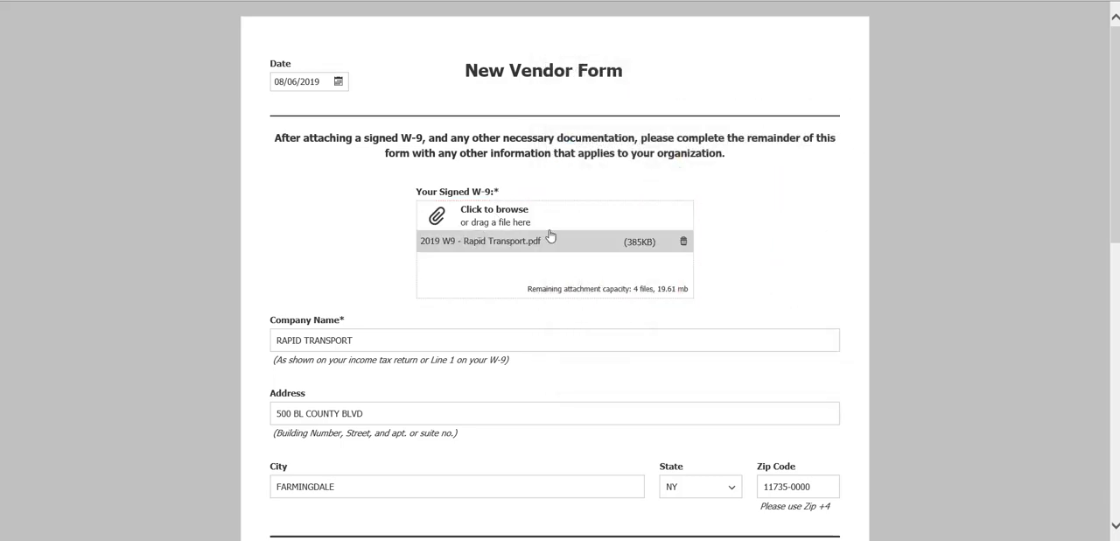
# Step: Submit the completed New Vendor Form with the signed W-9 attached
pyautogui.scroll(-3)
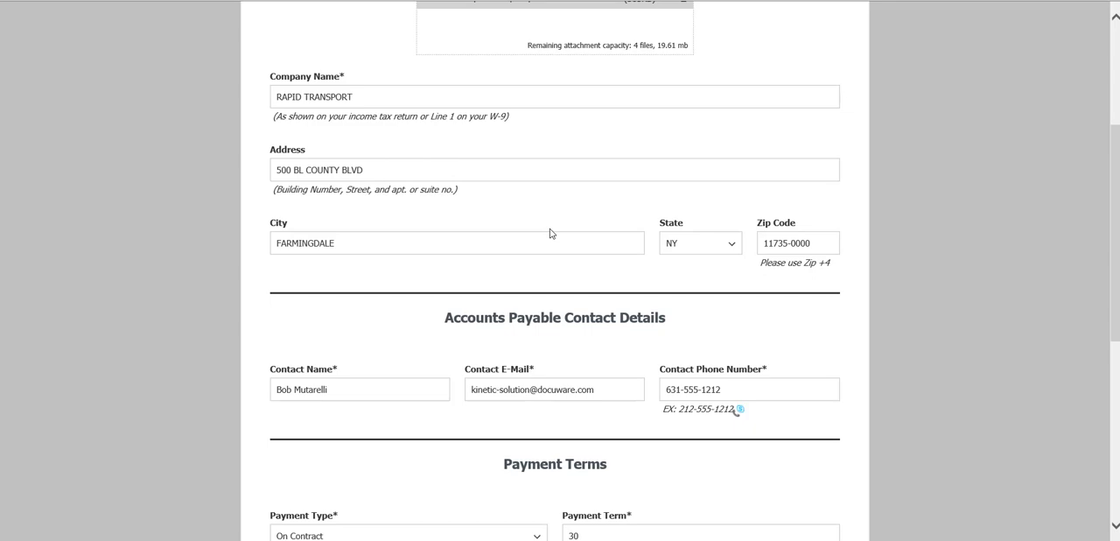
pyautogui.scroll(-3)
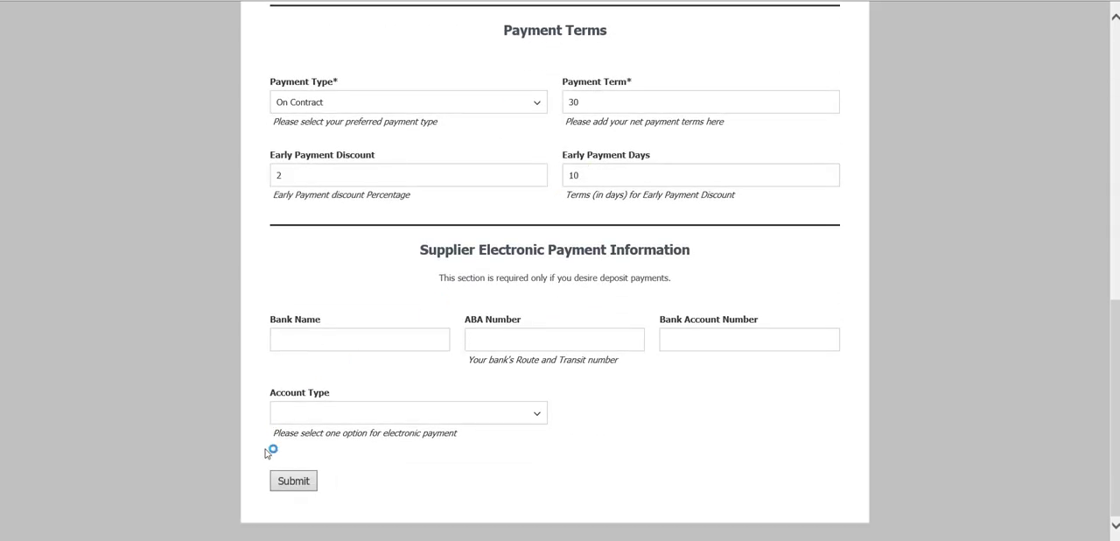
pyautogui.click(294, 479)
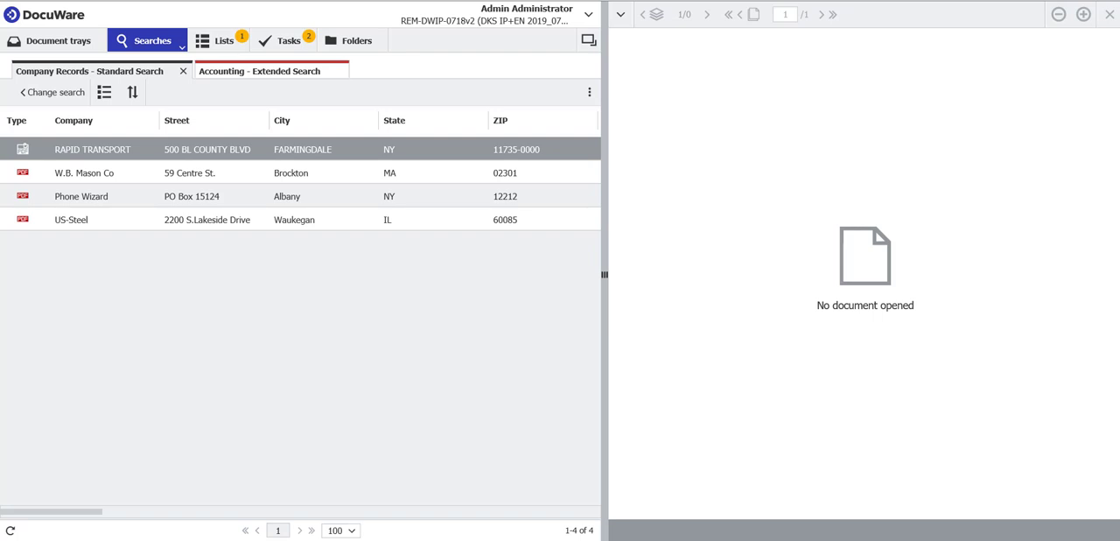
pyautogui.moveTo(129, 280)
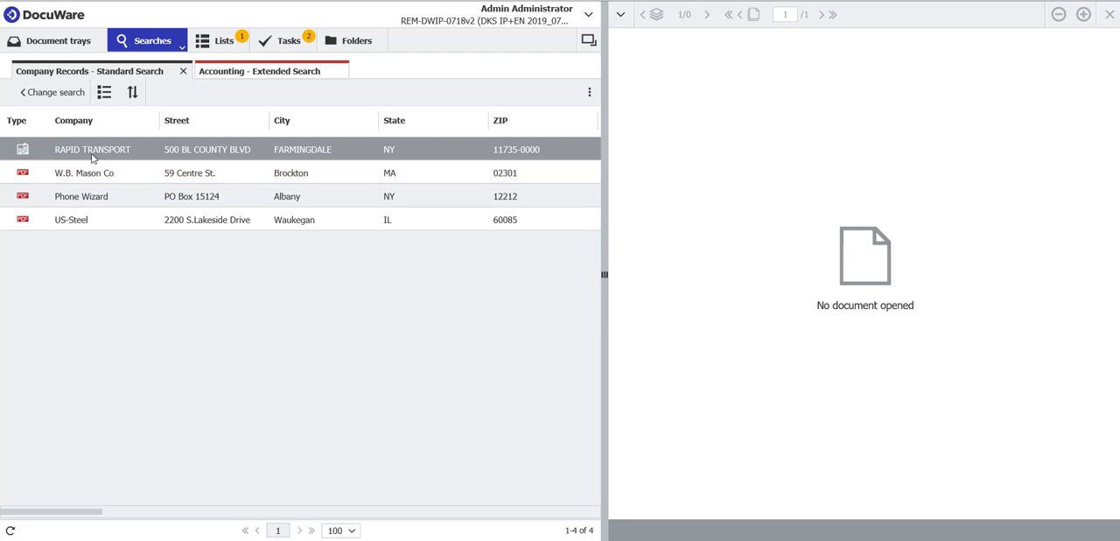
pyautogui.moveTo(137, 142)
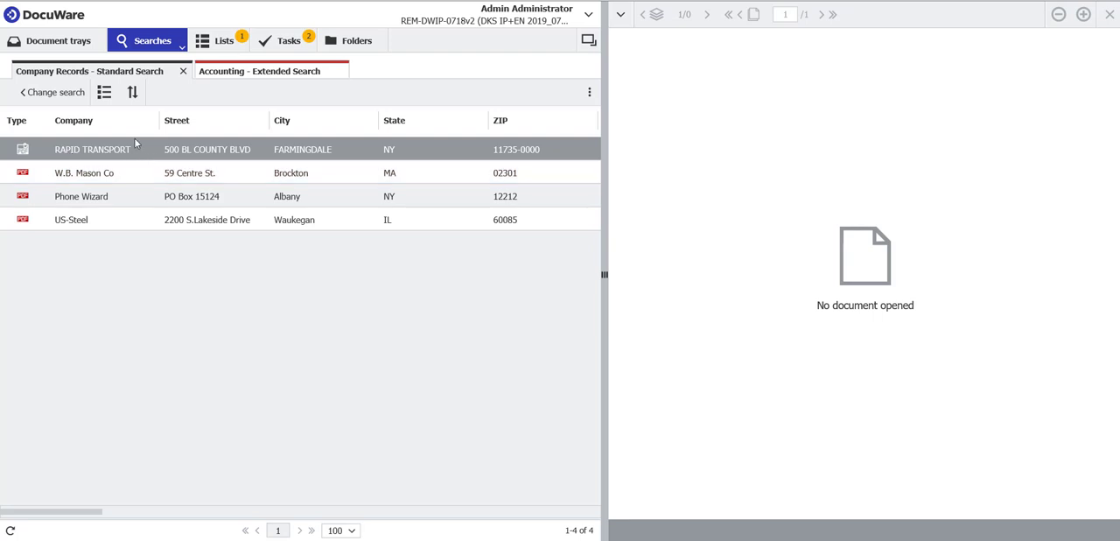
pyautogui.moveTo(186, 156)
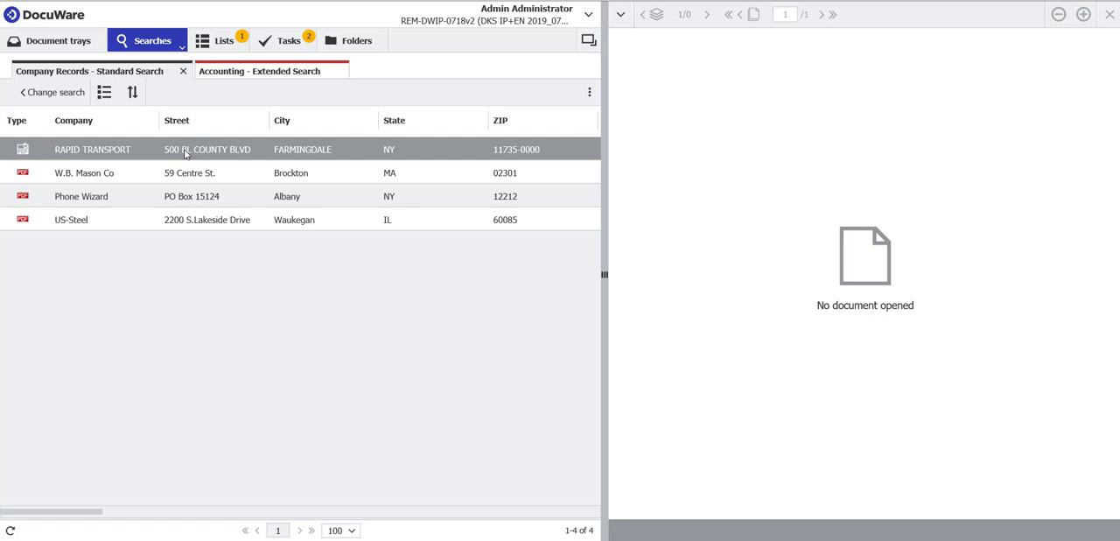
pyautogui.moveTo(283, 40)
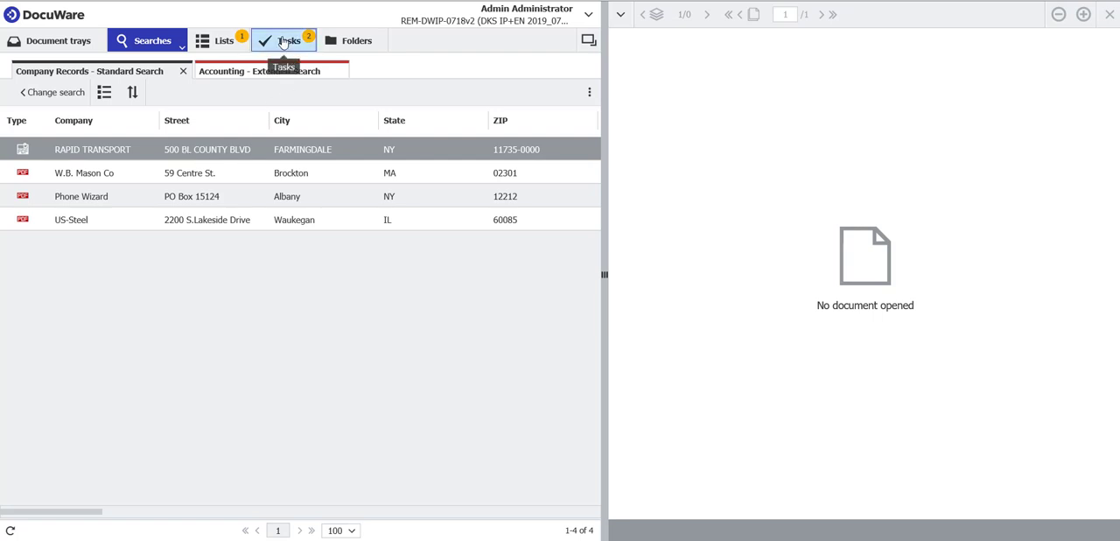
# Step: Switch to the pending workflow tasks after spotting RAPID TRANSPORT in the records
pyautogui.click(289, 40)
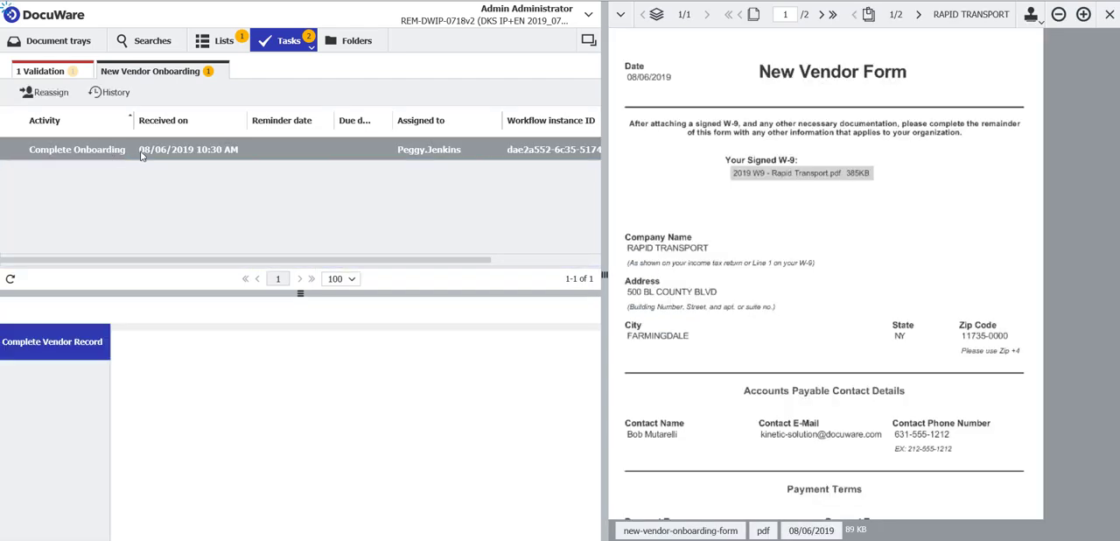
pyautogui.click(52, 342)
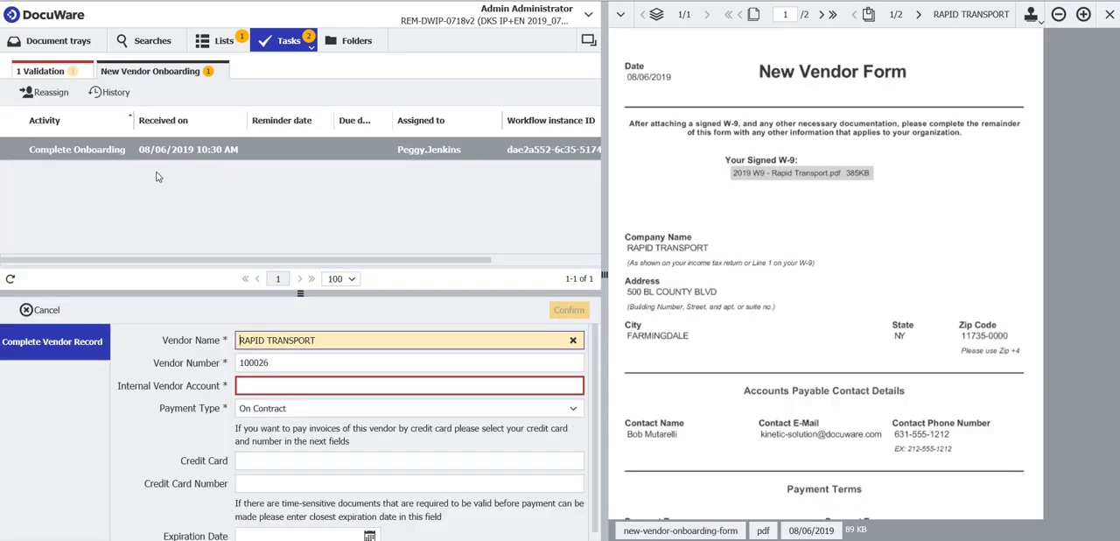
pyautogui.moveTo(315, 156)
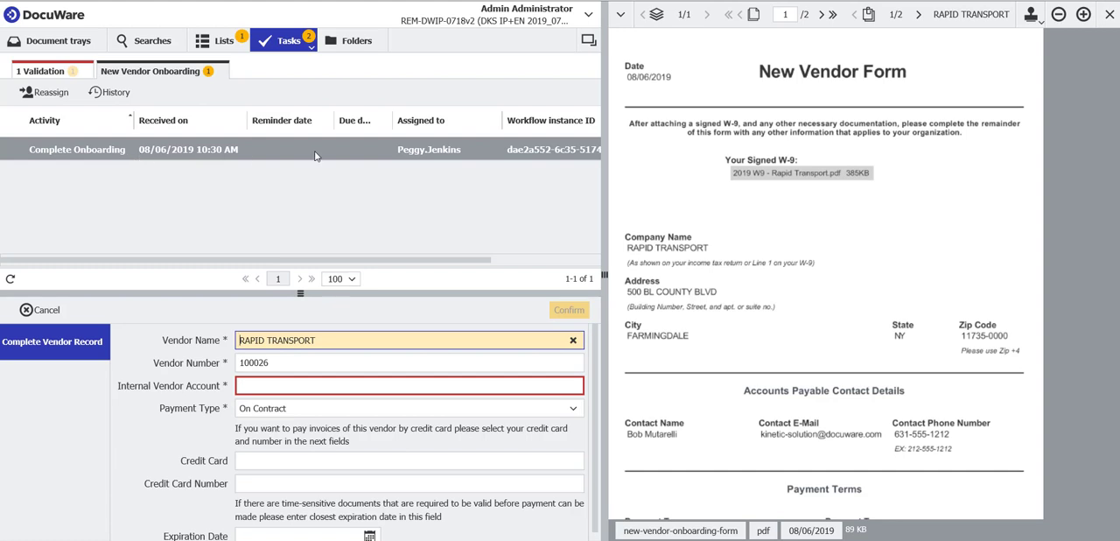
pyautogui.moveTo(389, 162)
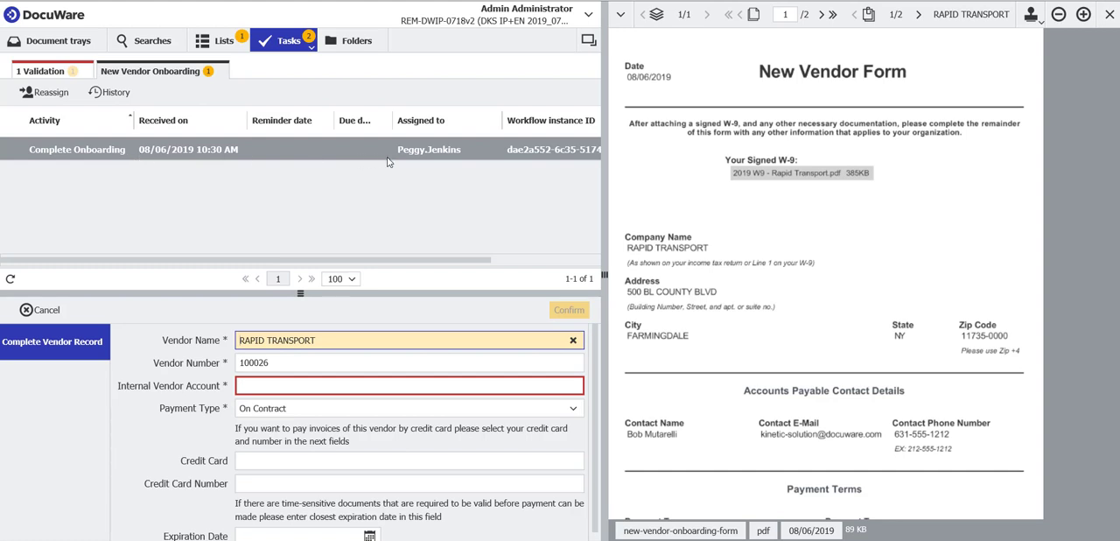
pyautogui.moveTo(803, 210)
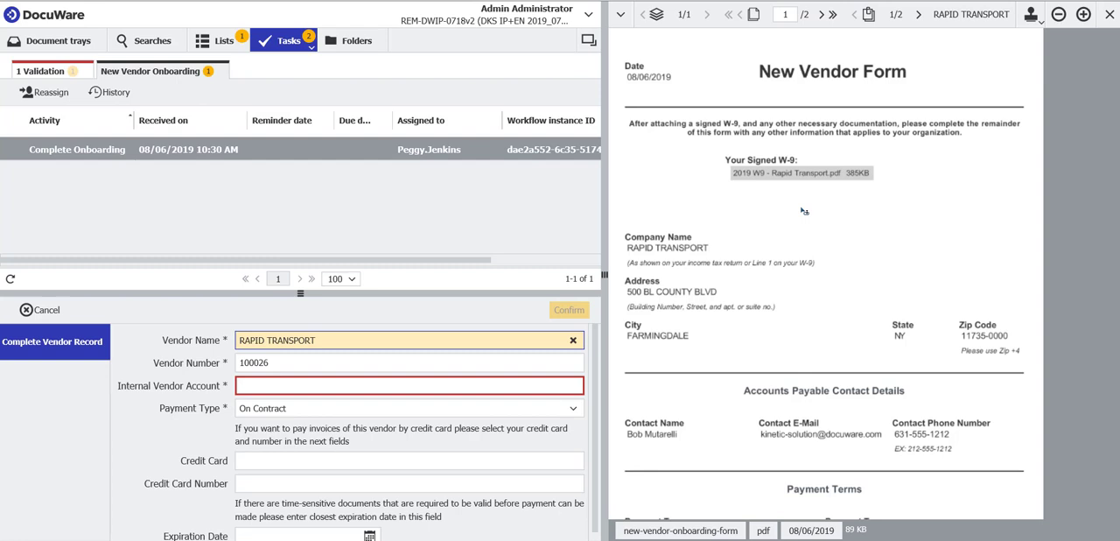
pyautogui.moveTo(478, 287)
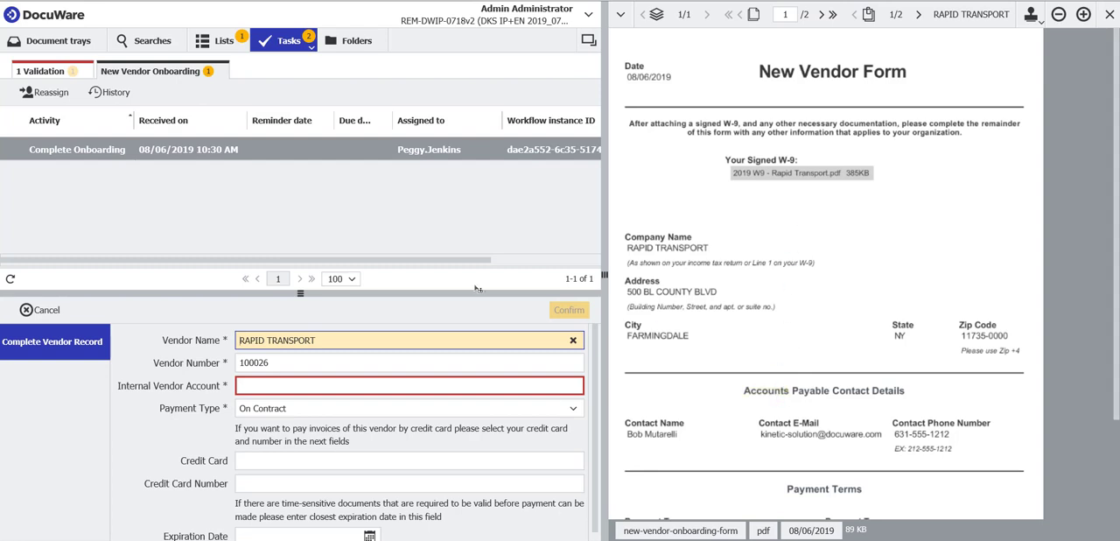
pyautogui.moveTo(262, 399)
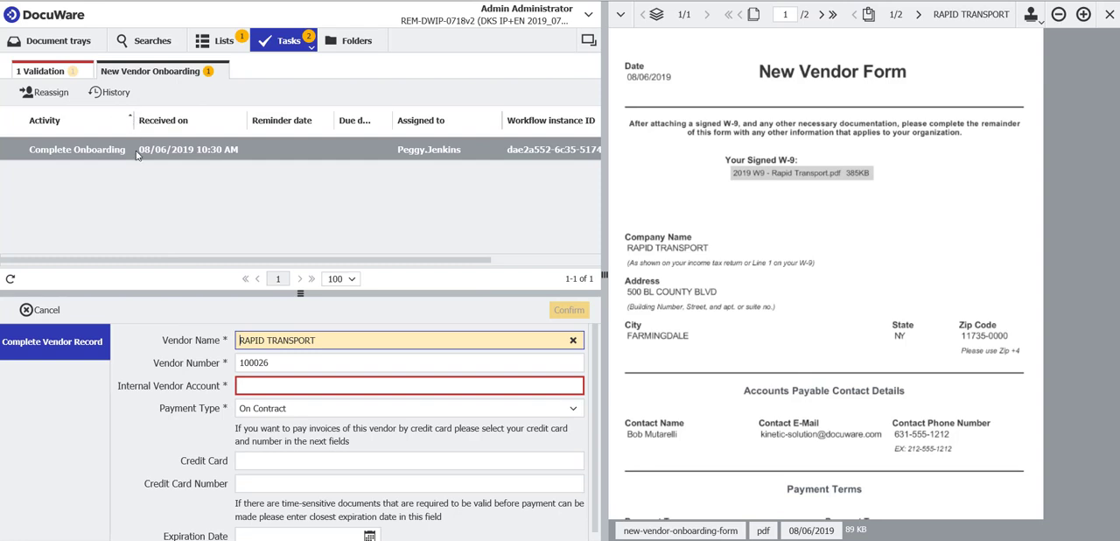
pyautogui.moveTo(144, 40)
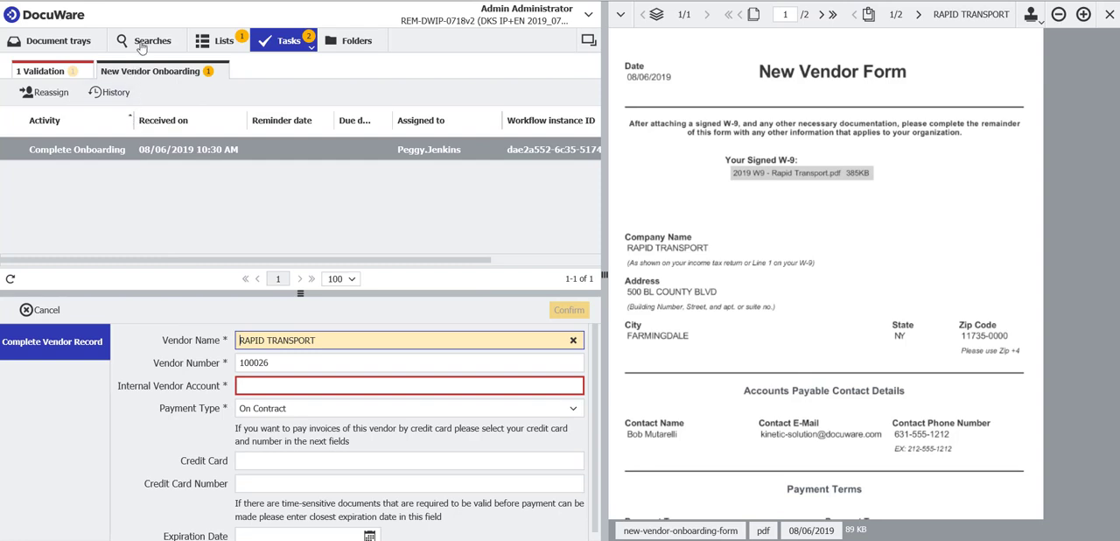
pyautogui.click(147, 40)
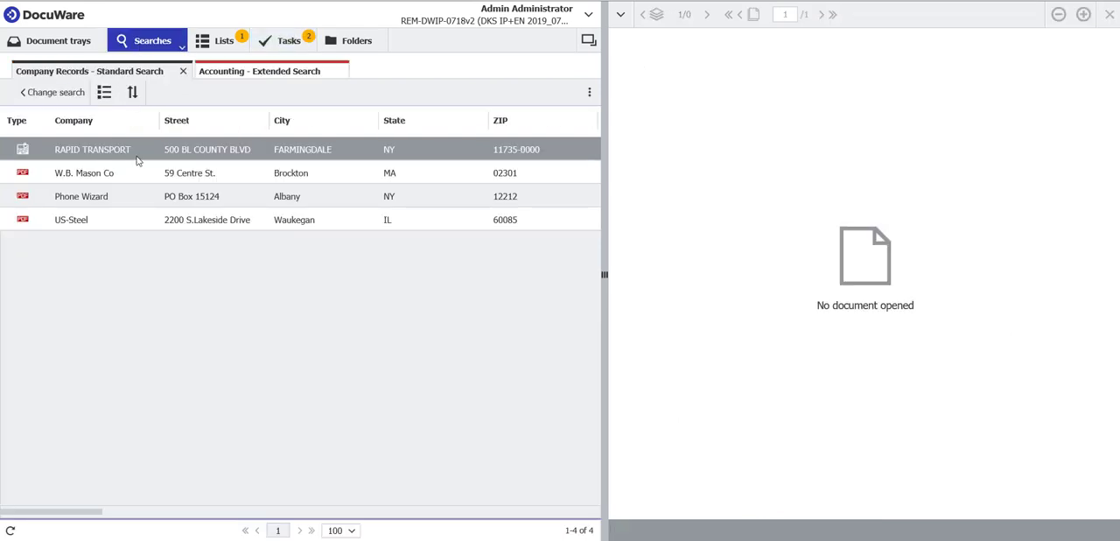
pyautogui.moveTo(191, 156)
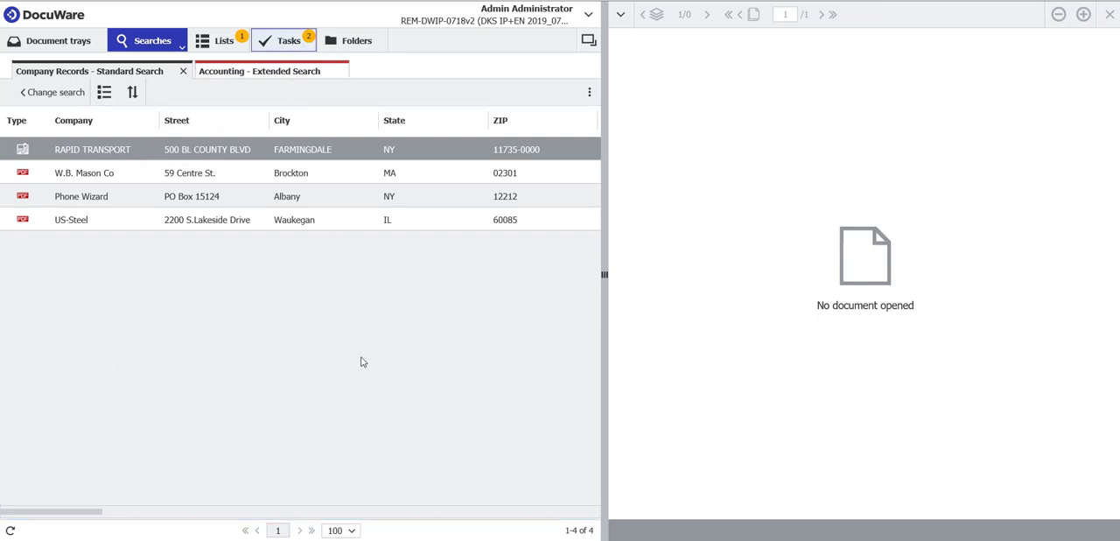
# Step: Enter internal vendor account 100026 on the onboarding task and confirm the vendor record
pyautogui.click(287, 41)
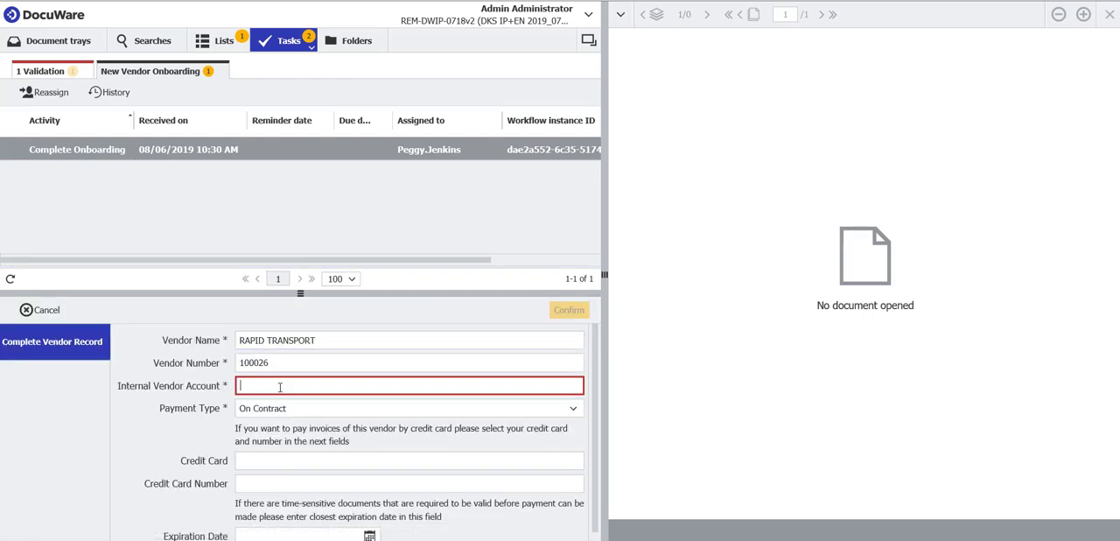
pyautogui.write('100026')
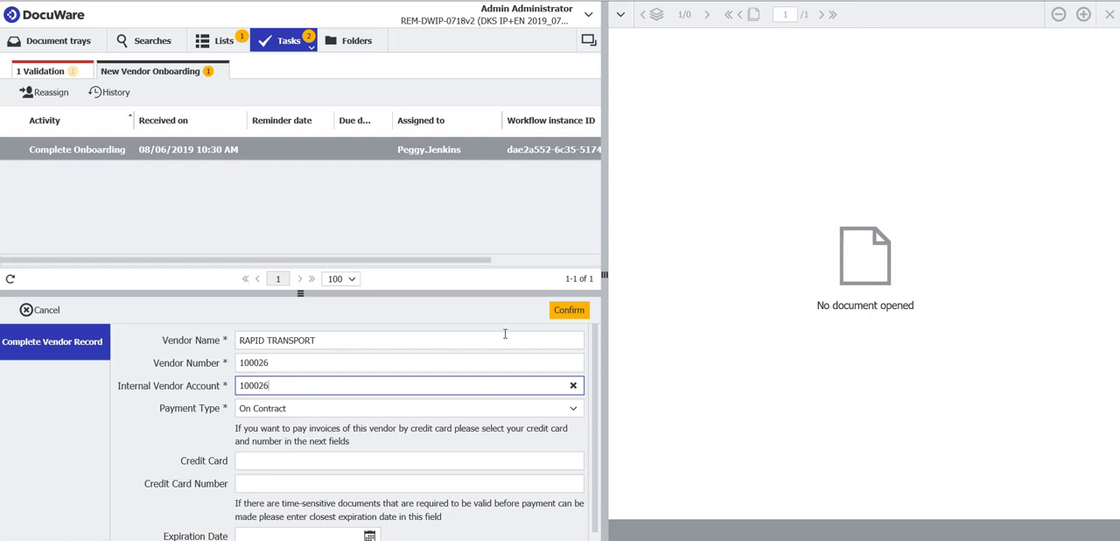
pyautogui.click(569, 310)
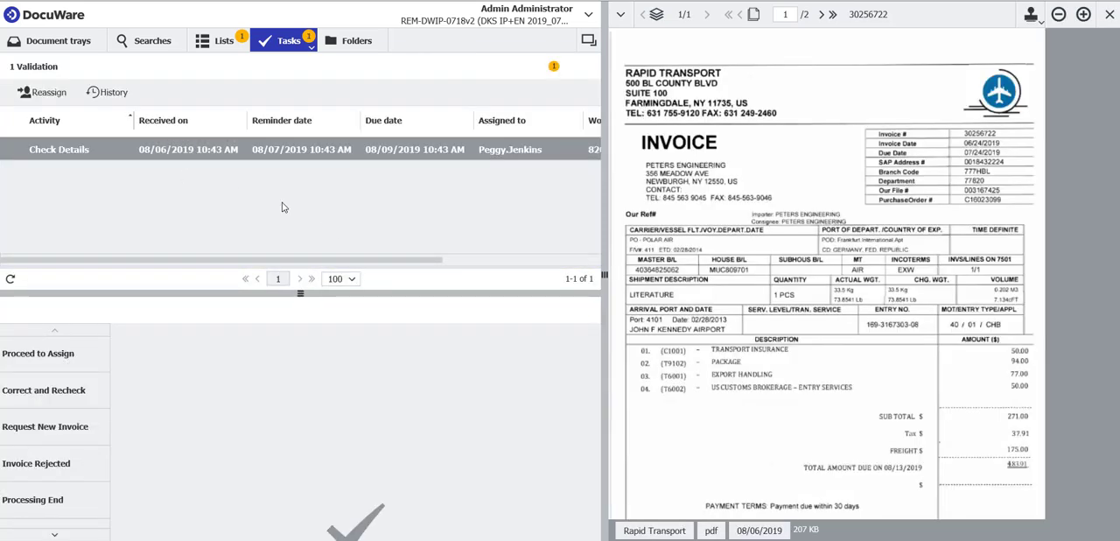
pyautogui.moveTo(253, 203)
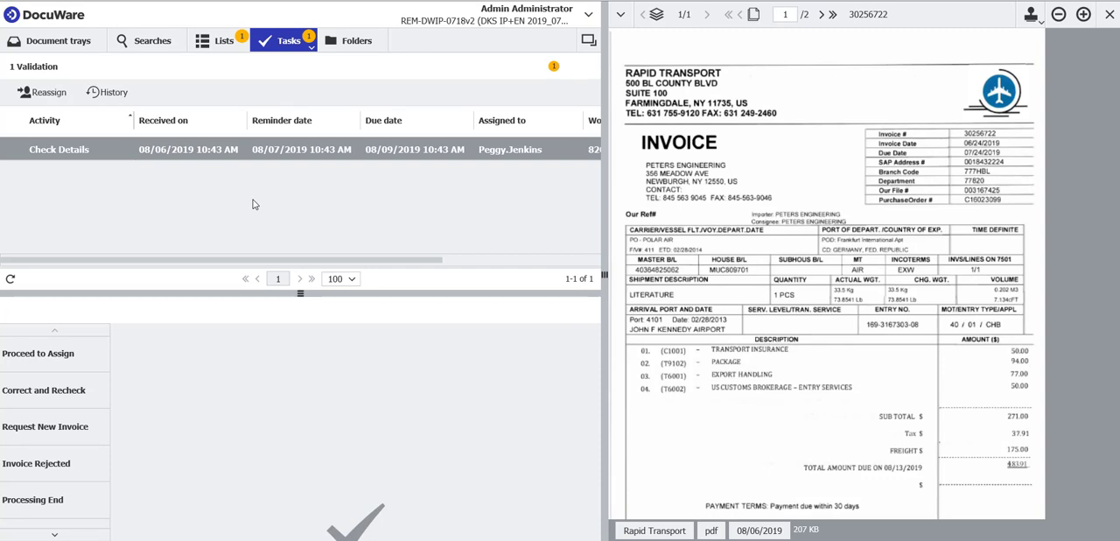